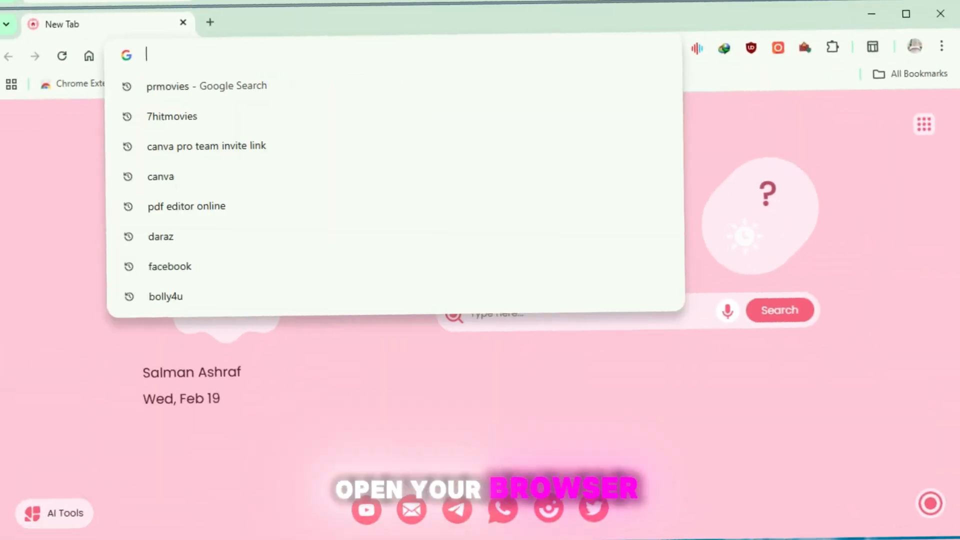
- Search for 'ic light v2 hugging face' and reach the lllyasviel/iclight-v2 Space
type("ic light")
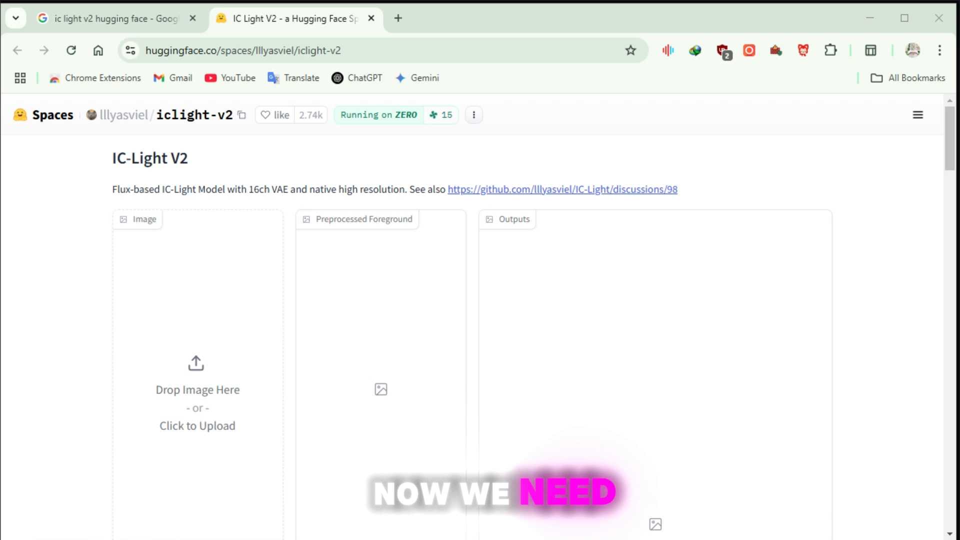
- Upload the orange Chanel N°5 bottle photo 'image' from Downloads > Test as input
scroll("down", 3)
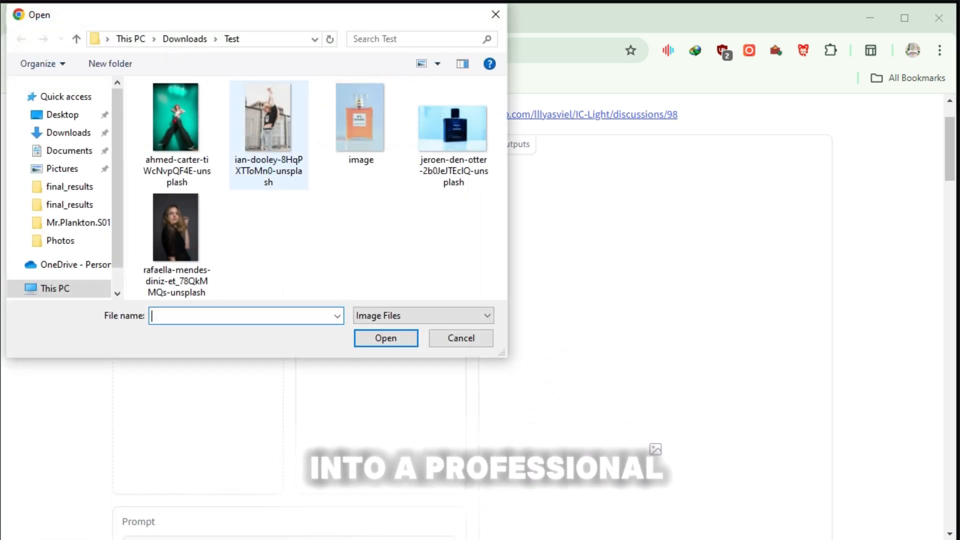
left_click(360, 116)
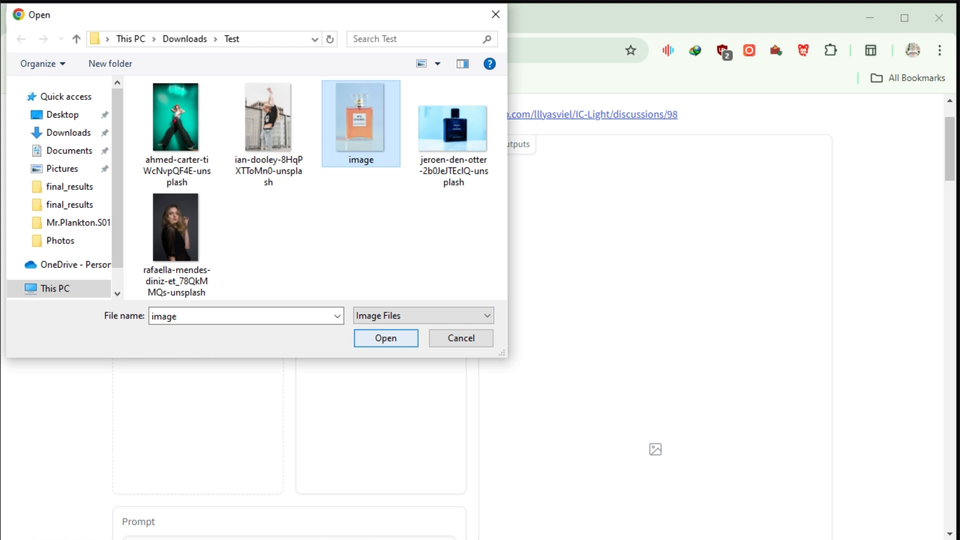
left_click(385, 338)
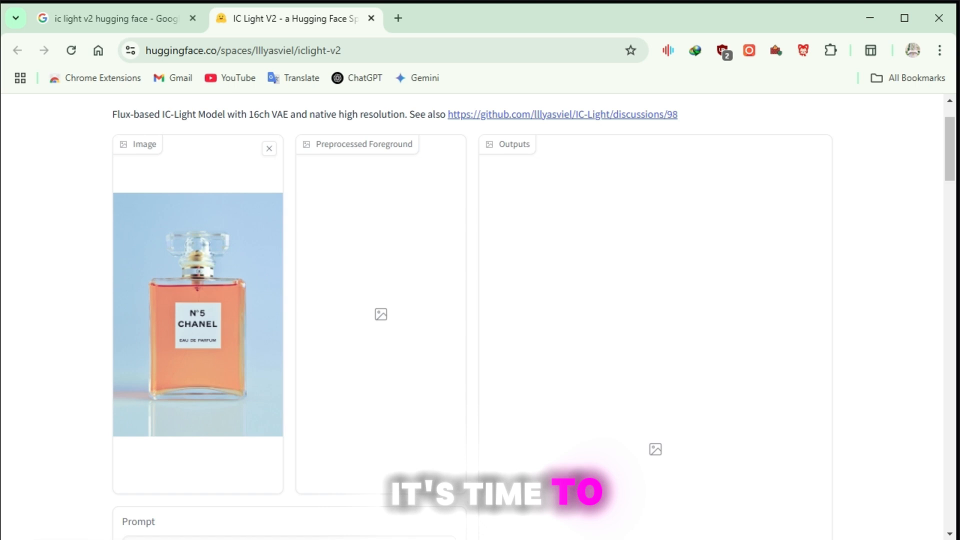
- Begin the prompt with 'professional advertising design of' and set a product as its subject
scroll("down", 3)
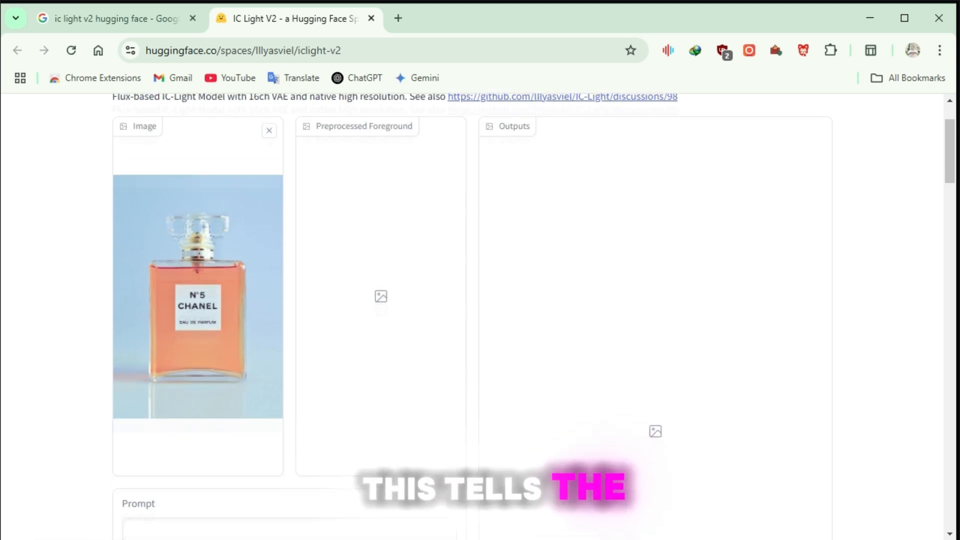
scroll("down", 3)
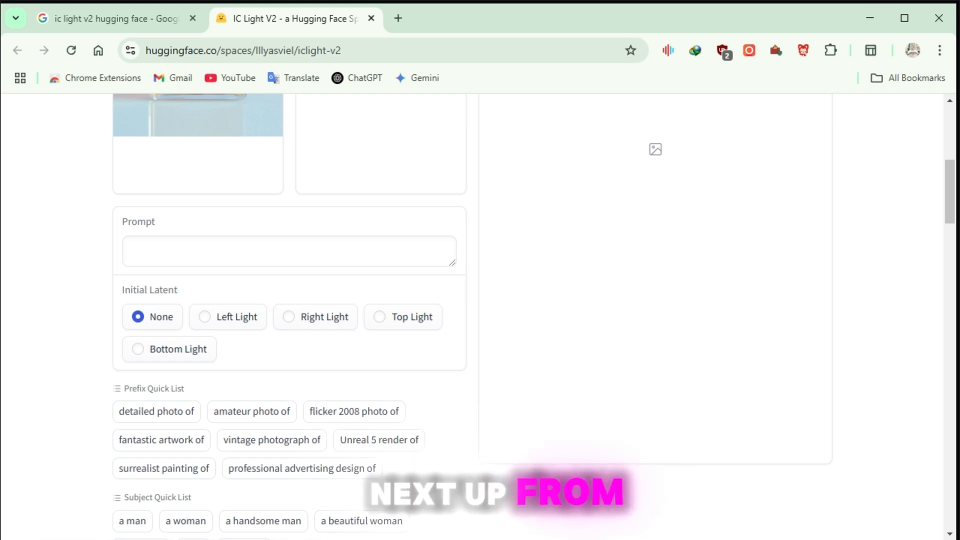
scroll("down", 3)
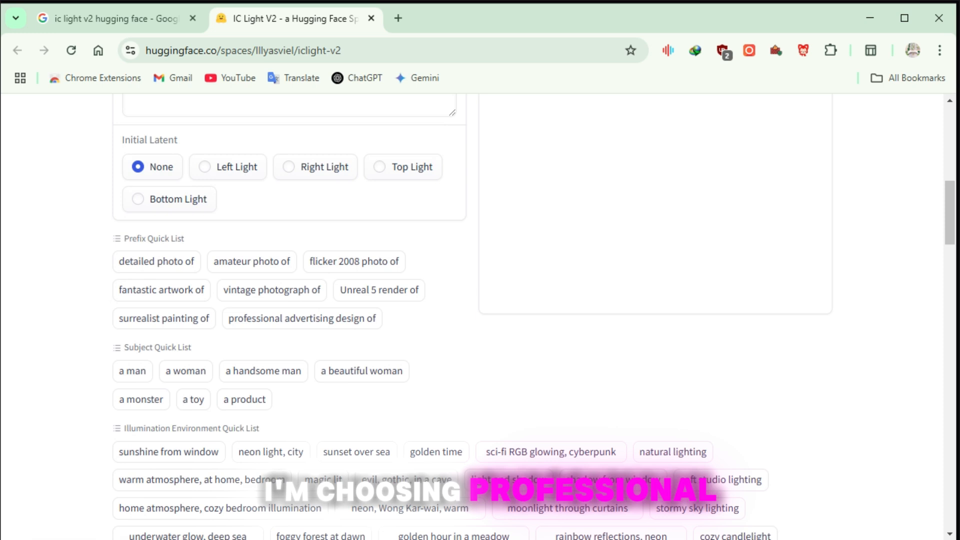
left_click(301, 318)
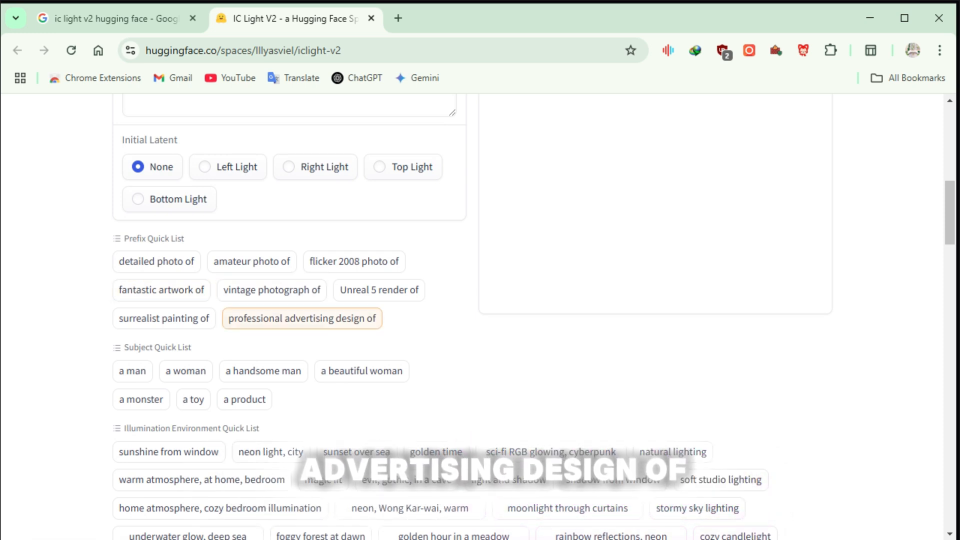
left_click(263, 370)
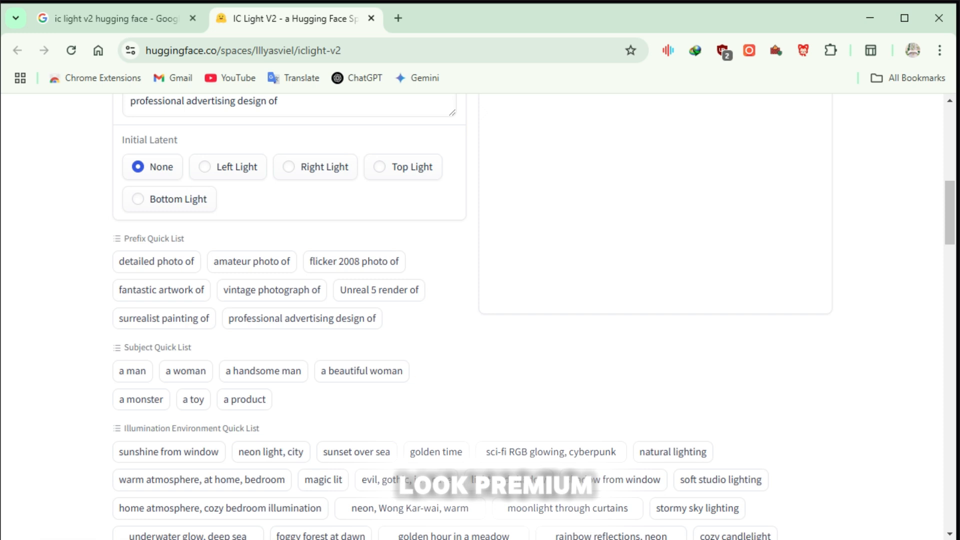
left_click(244, 399)
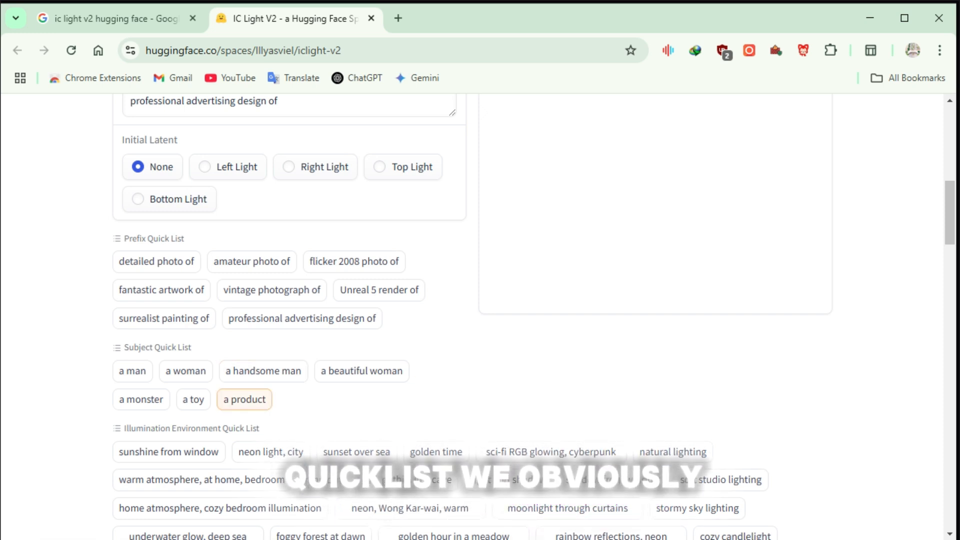
left_click(243, 399)
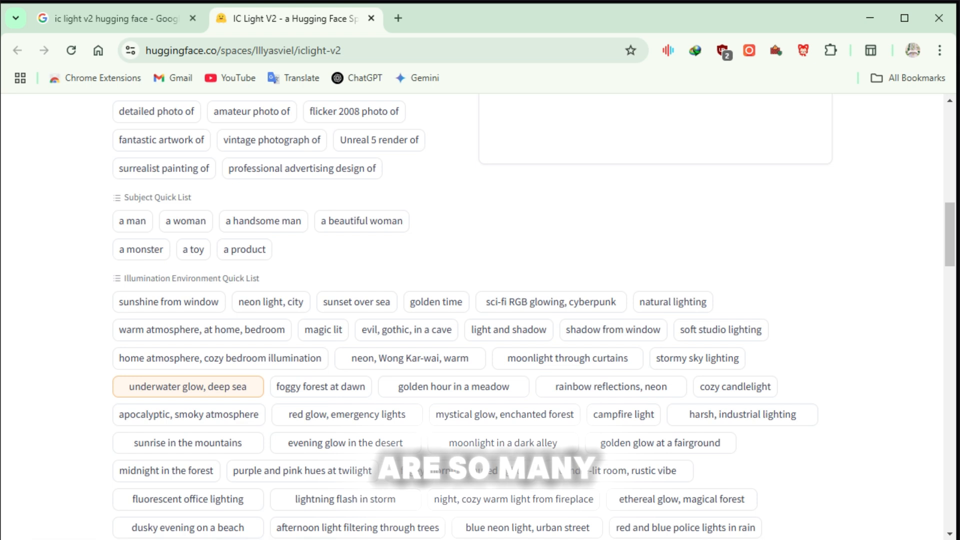
- Browse the Illumination Environment quick list's preset lighting and background phrases
left_click(453, 386)
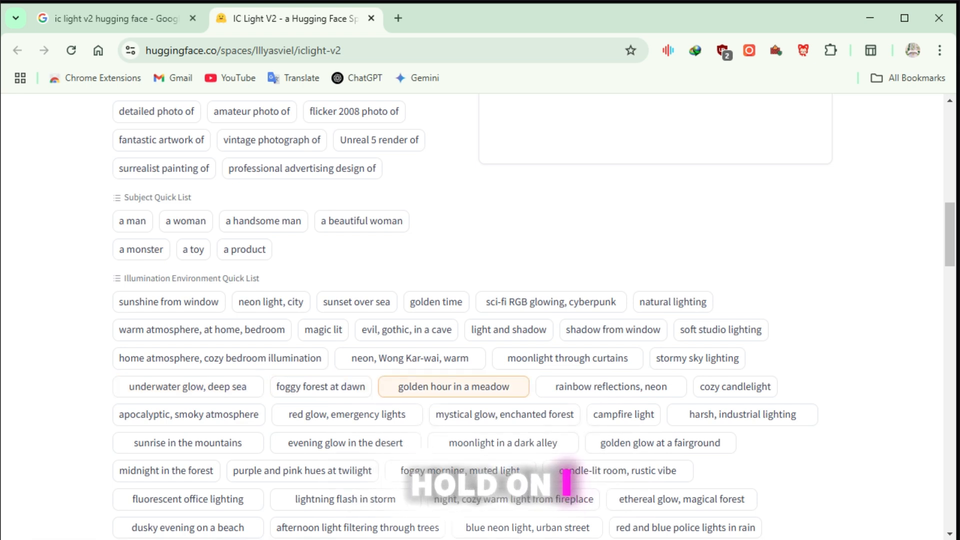
left_click(508, 329)
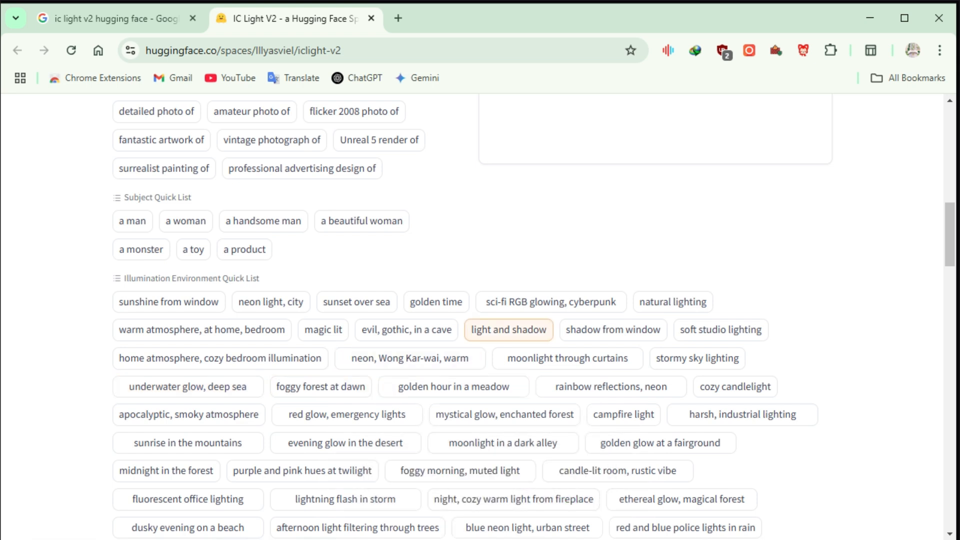
left_click(612, 329)
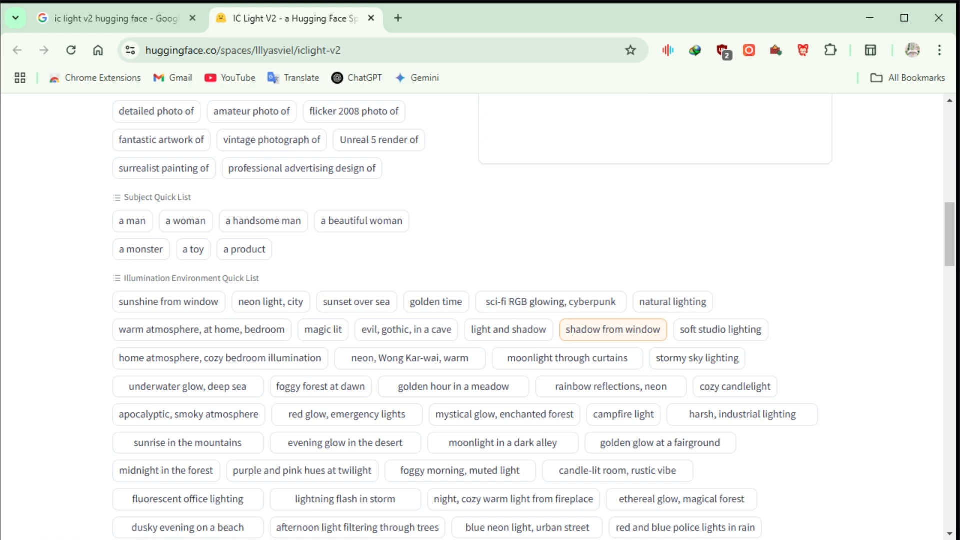
left_click(168, 301)
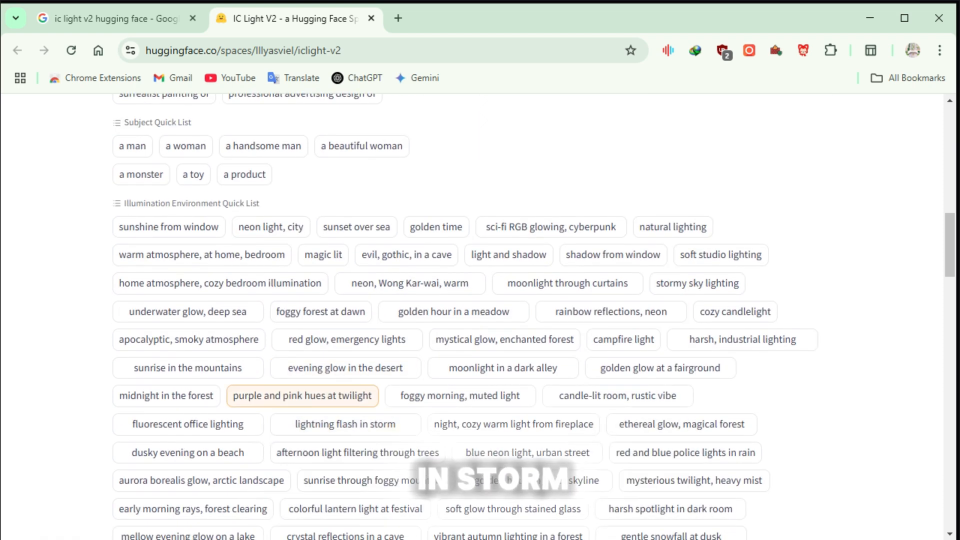
left_click(345, 424)
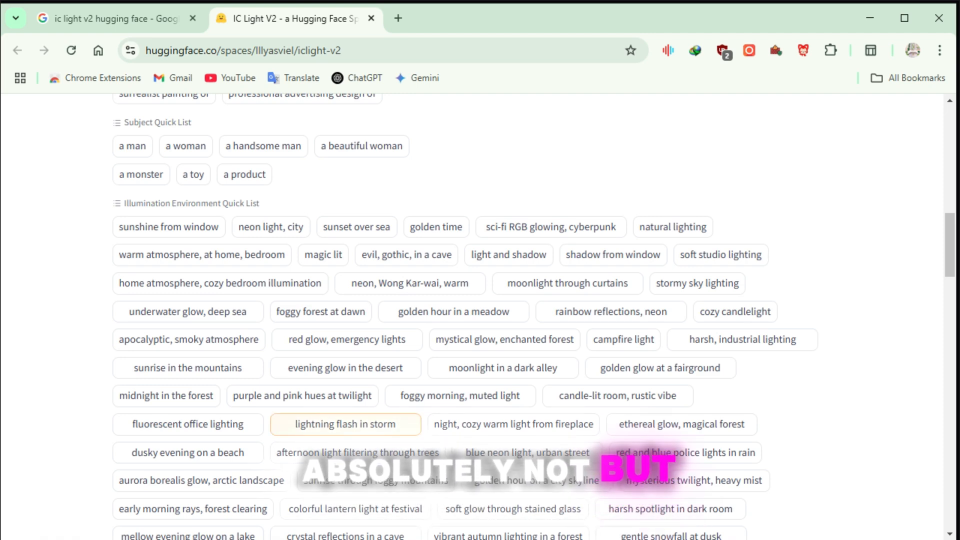
scroll("down", 3)
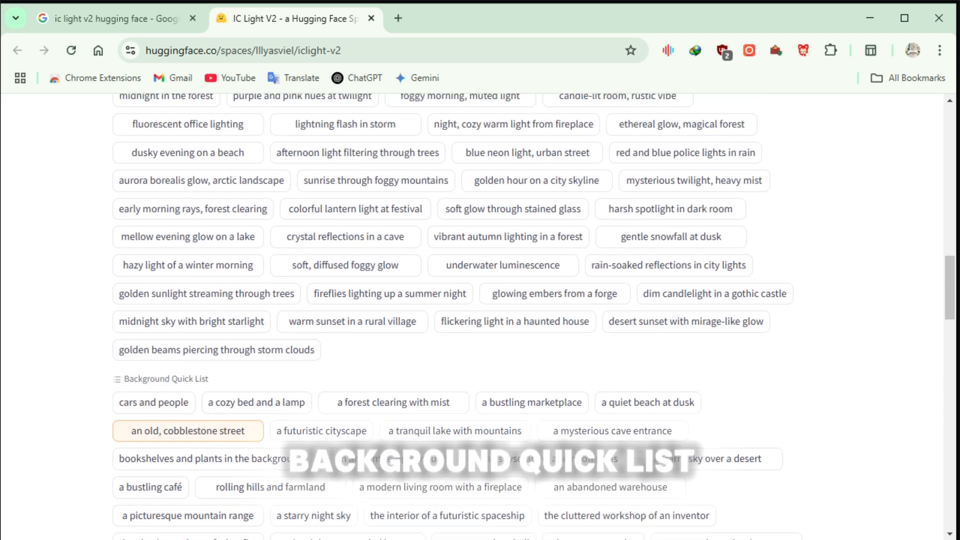
- Choose 'lightning flash in storm' and 'rolling hills and farmland', then run Relight on the N°5 bottle
scroll("down", 3)
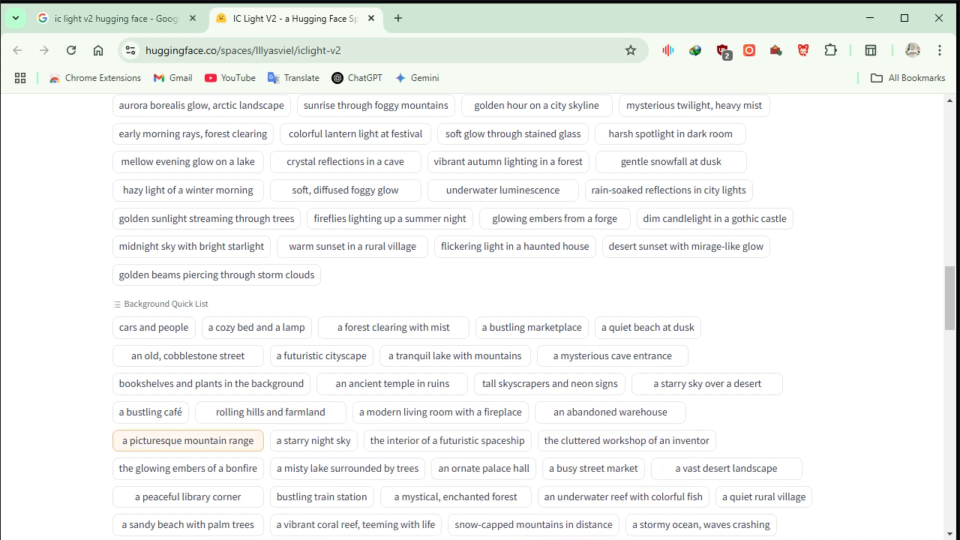
scroll("down", 3)
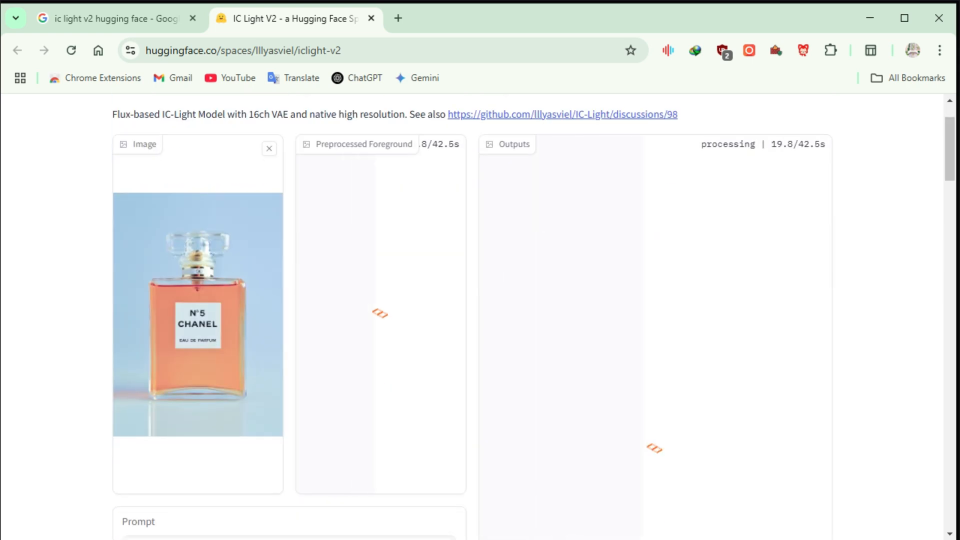
- Review the finished N°5 bottle relit in farmland under a stormy lightning sky
scroll("down", 3)
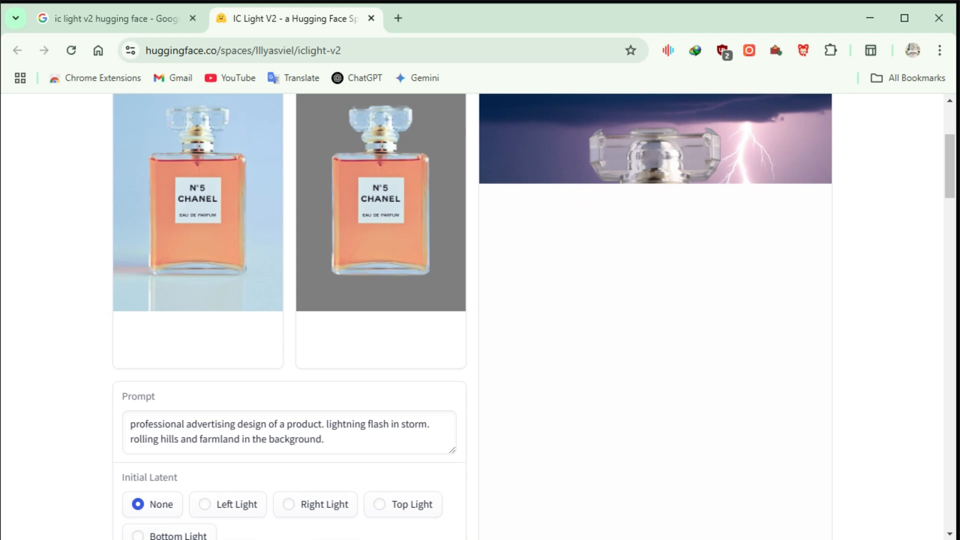
scroll("down", 3)
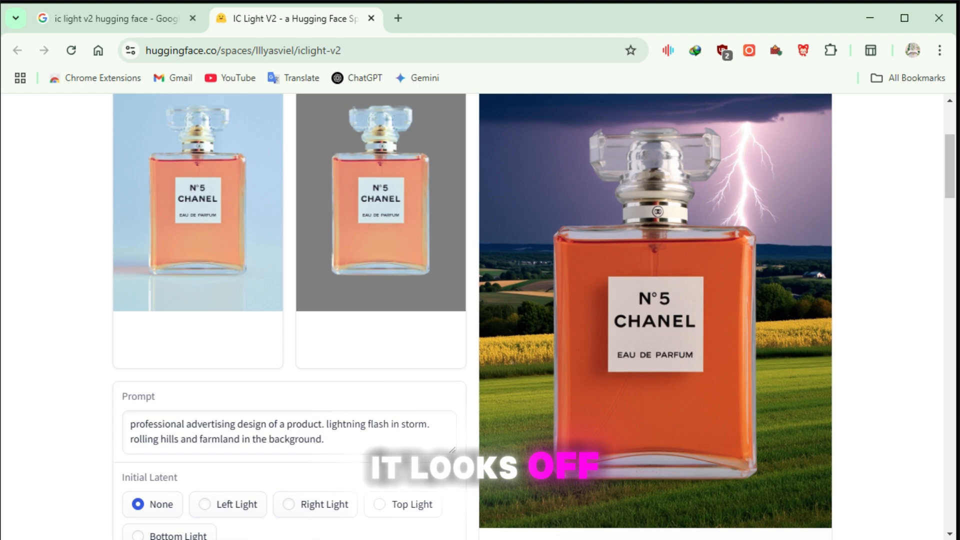
scroll("down", 3)
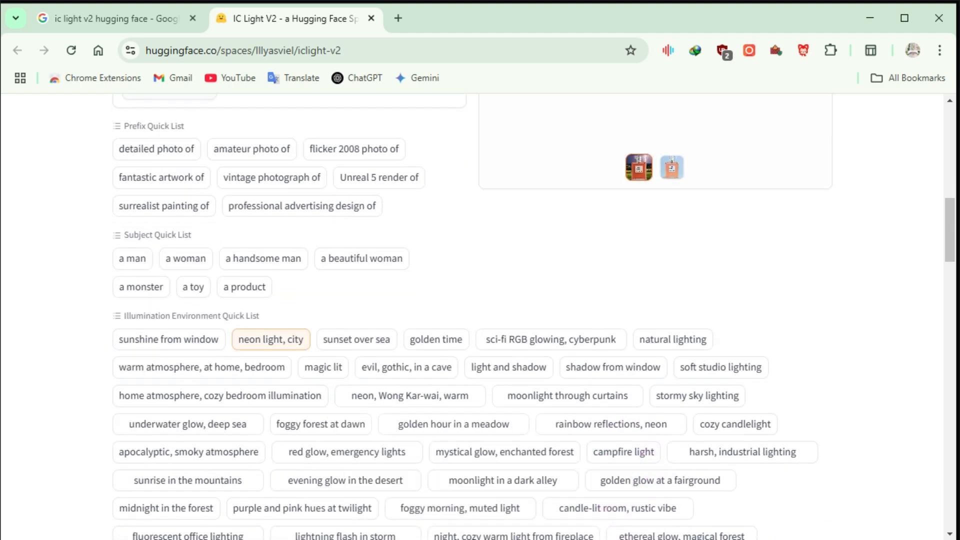
- Relight the N°5 bottle with 'neon light, city' and 'tall skyscrapers and neon signs'
left_click(270, 339)
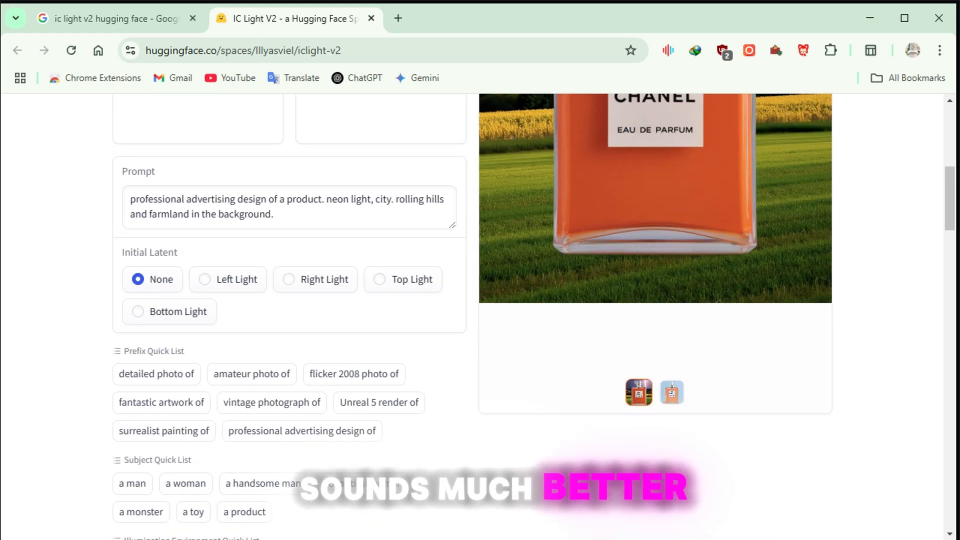
scroll("down", 3)
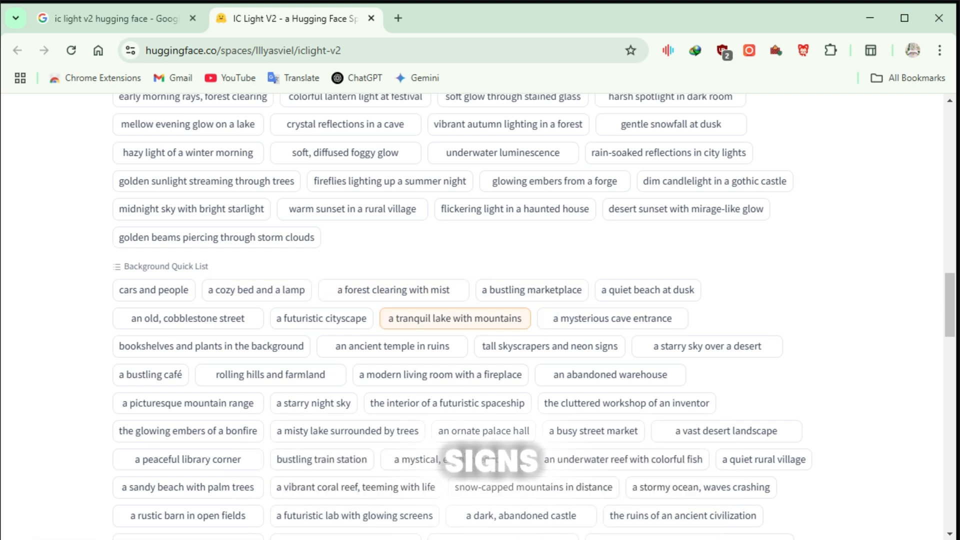
left_click(548, 346)
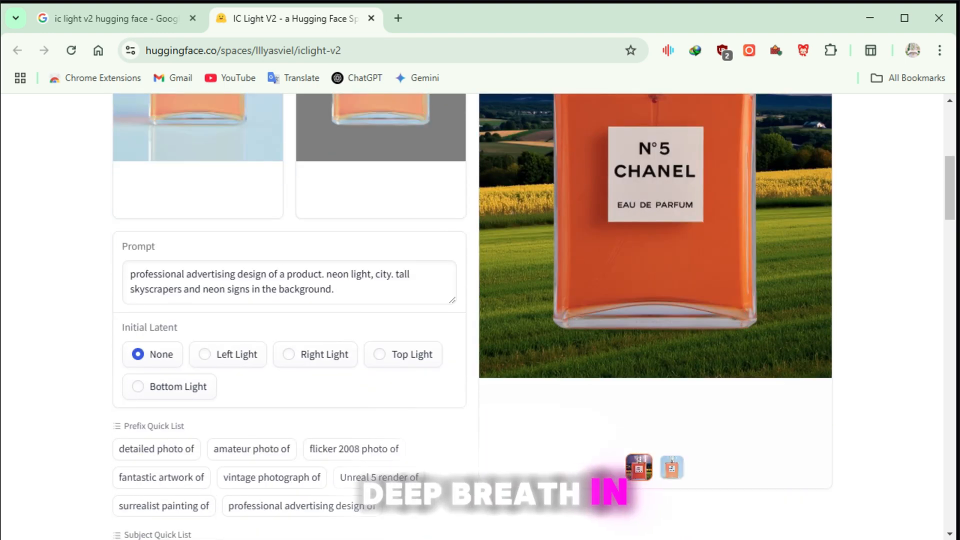
scroll("down", 3)
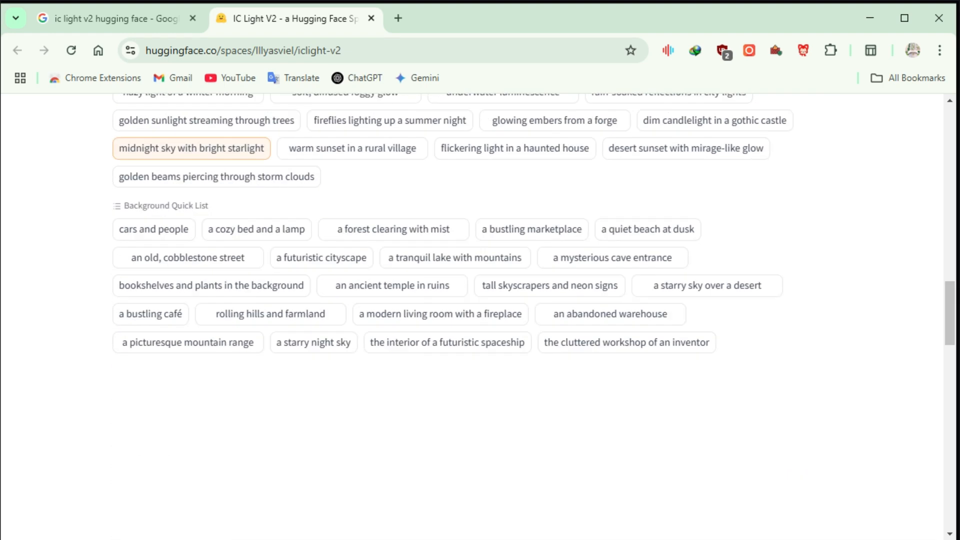
scroll("down", 3)
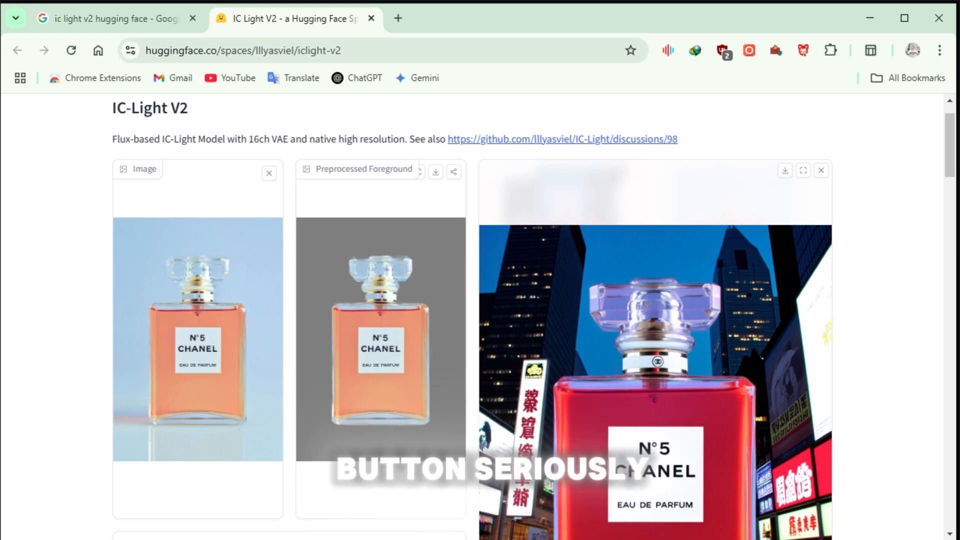
- Download the neon city result image and clear the N°5 input photo
left_click(784, 170)
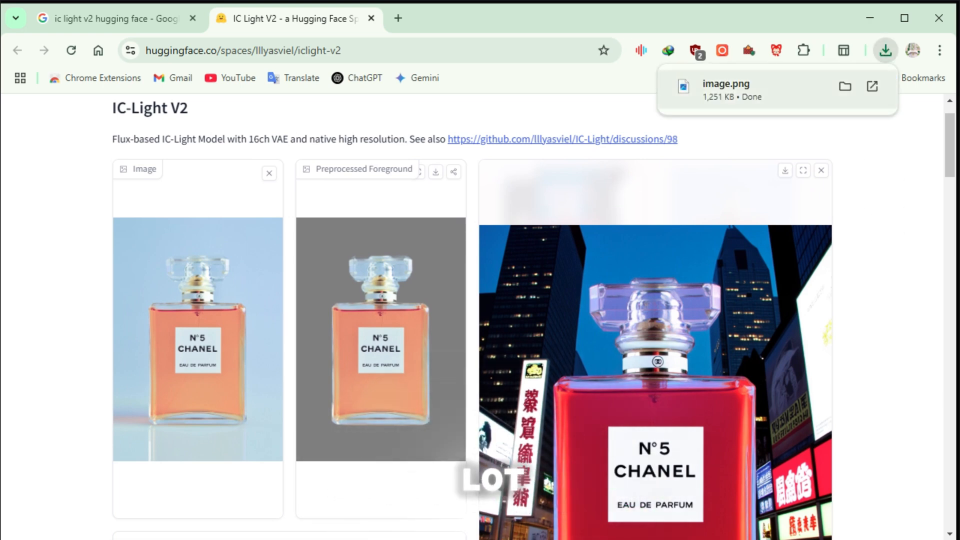
left_click(269, 173)
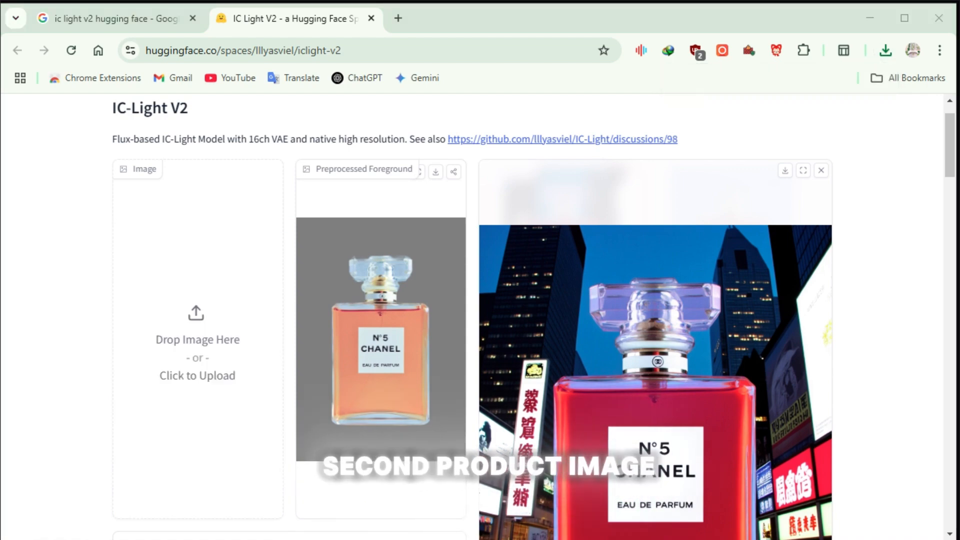
- Upload the blue Bleu de Chanel bottle and relight it with 'sci-fi RGB glowing, cyberpunk' and 'a futuristic cityscape'
left_click(197, 340)
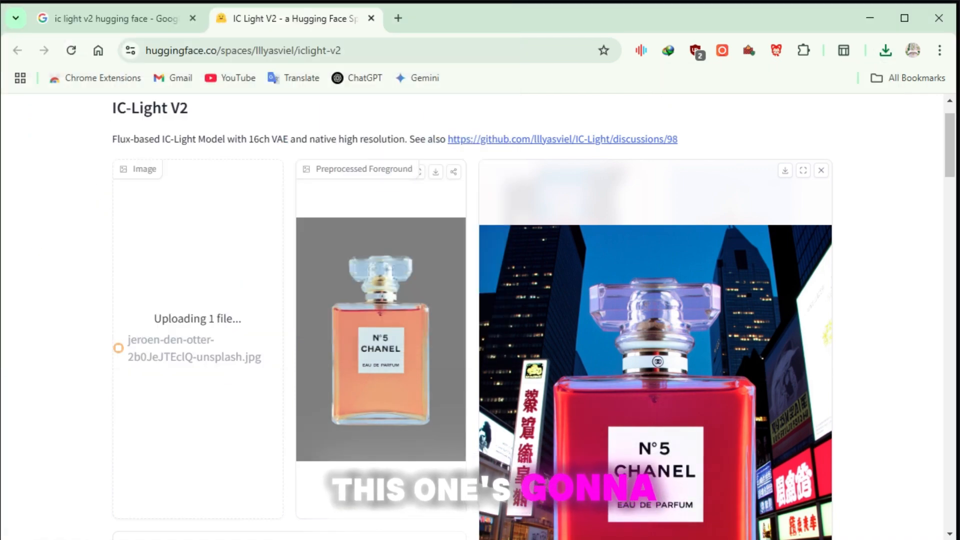
scroll("down", 3)
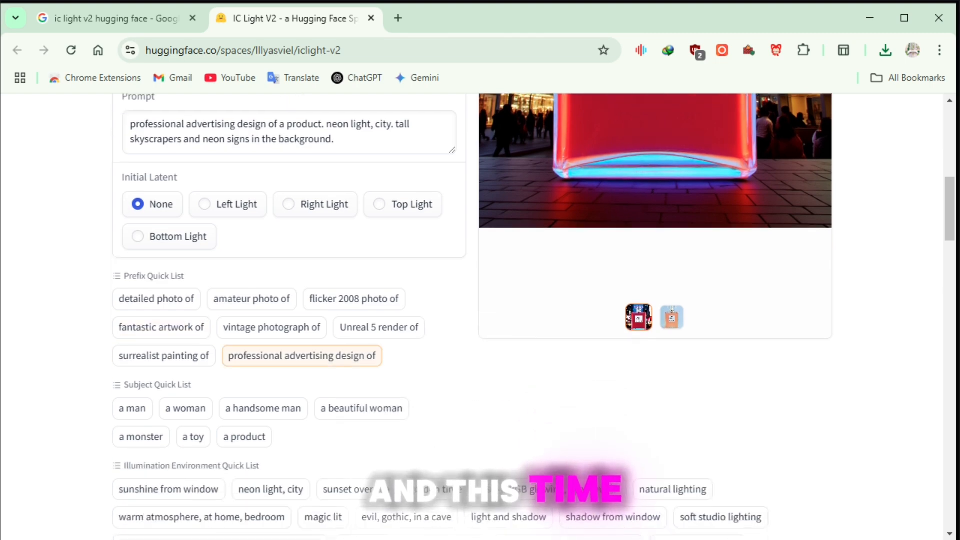
scroll("down", 3)
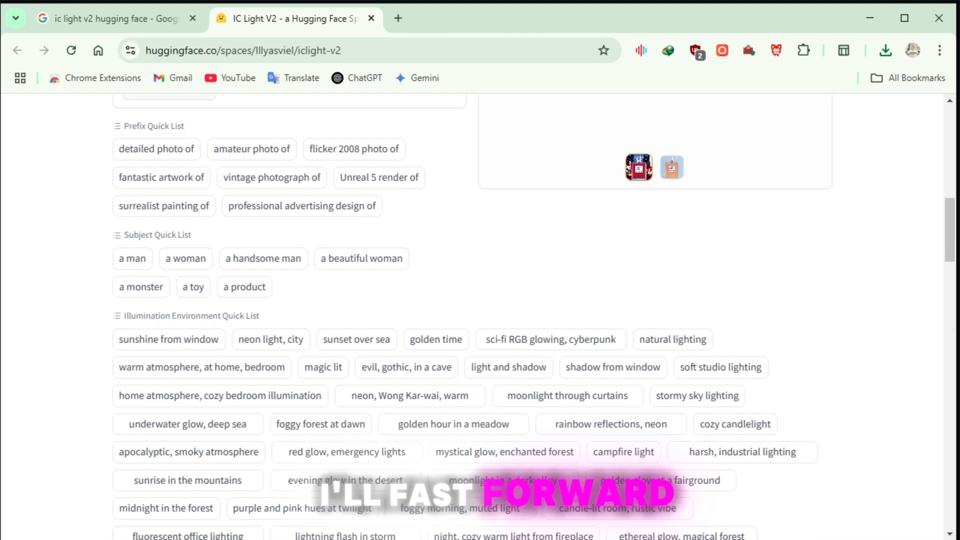
scroll("down", 3)
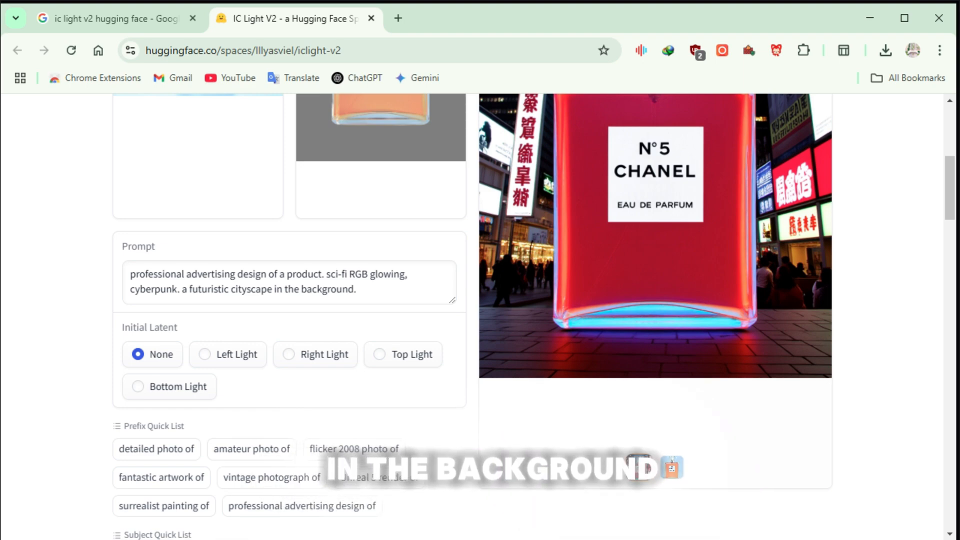
scroll("down", 3)
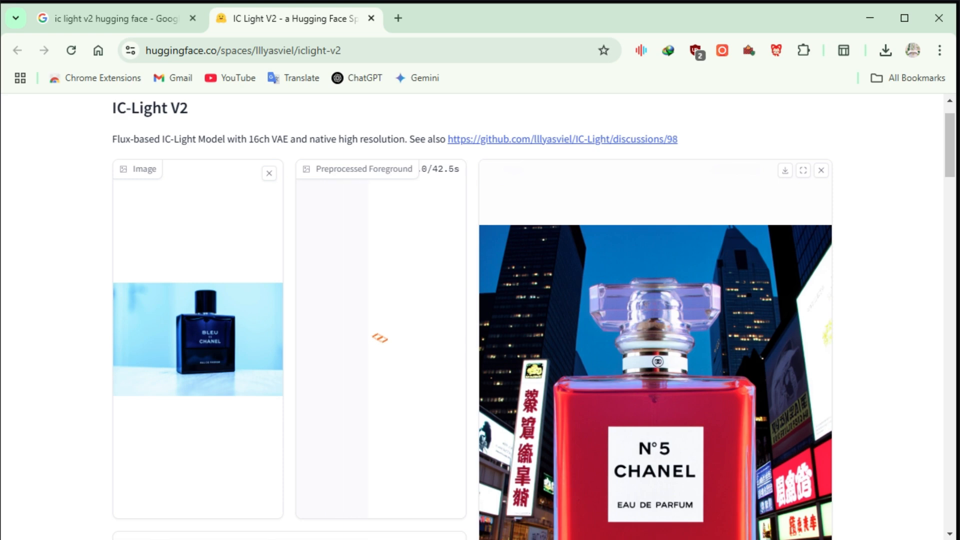
scroll("down", 3)
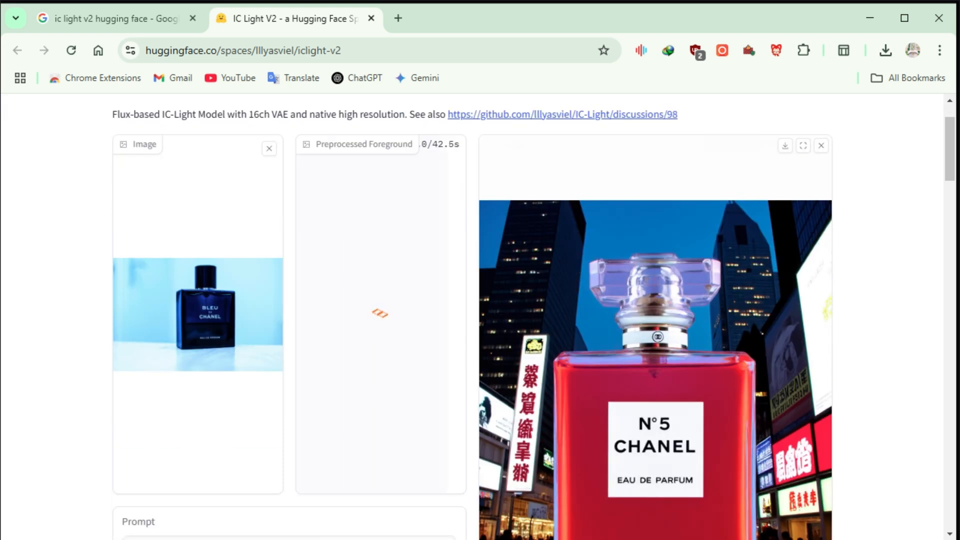